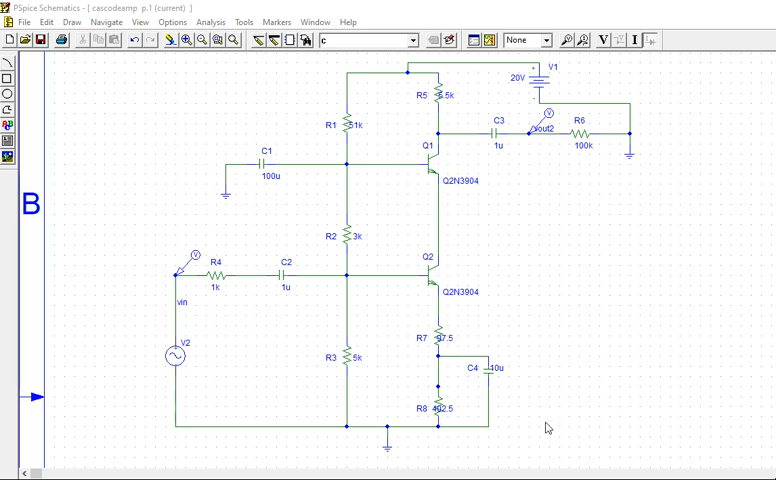
mouse_move(548, 424)
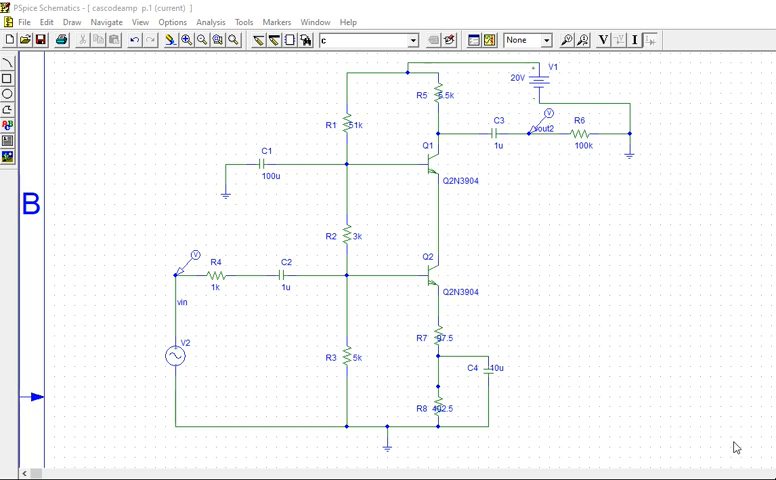
mouse_move(464, 308)
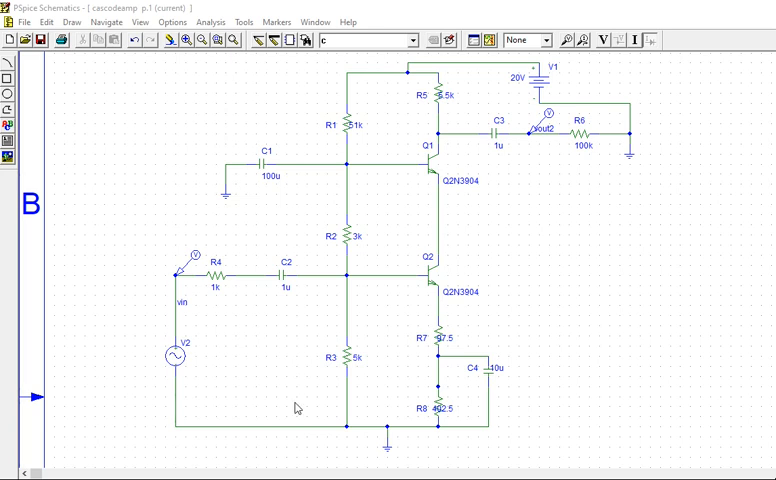
mouse_move(488, 272)
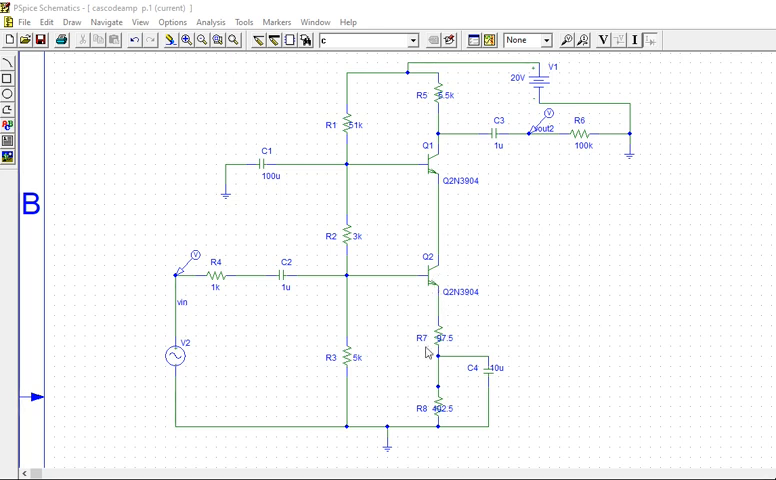
mouse_move(432, 218)
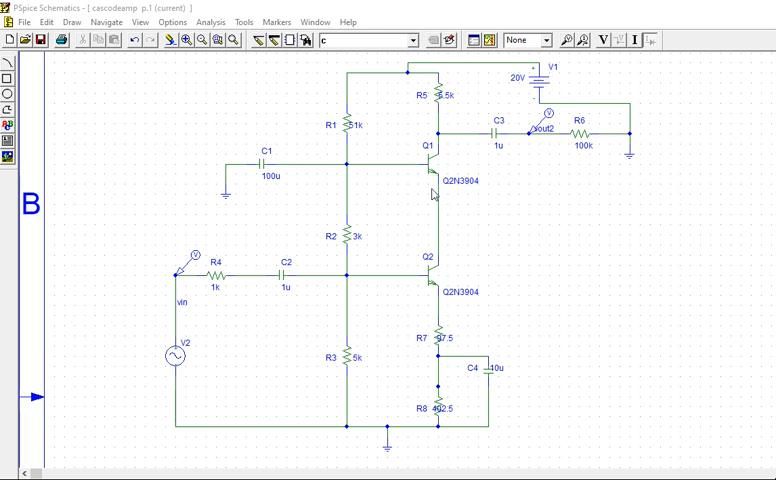
mouse_move(444, 220)
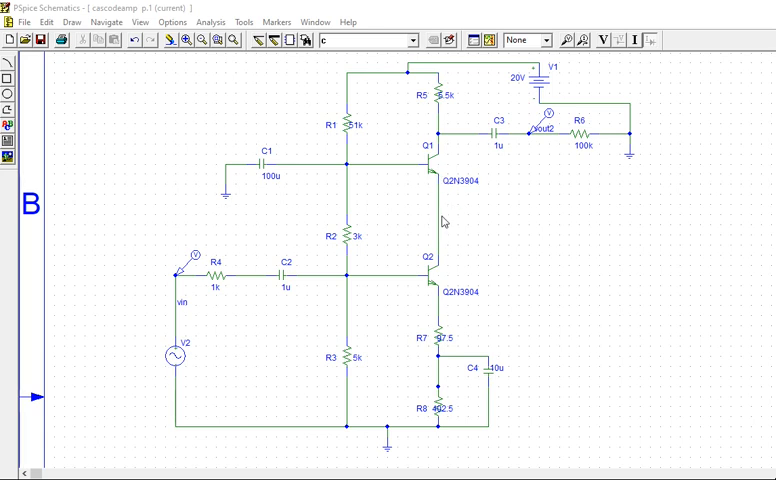
mouse_move(244, 168)
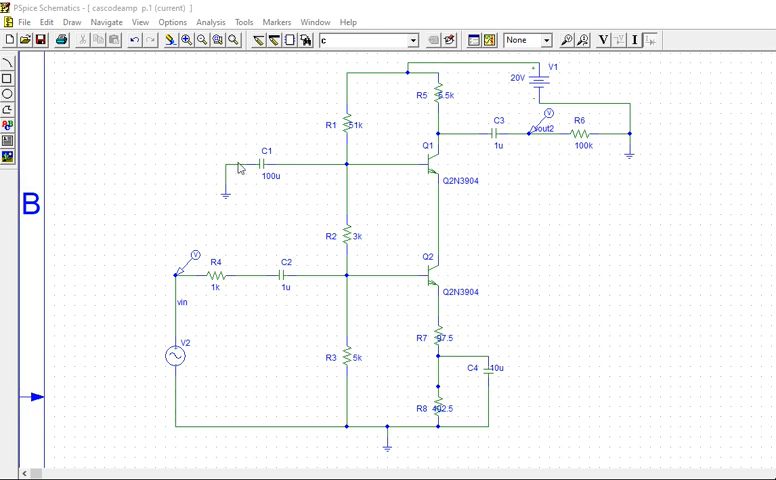
mouse_move(532, 112)
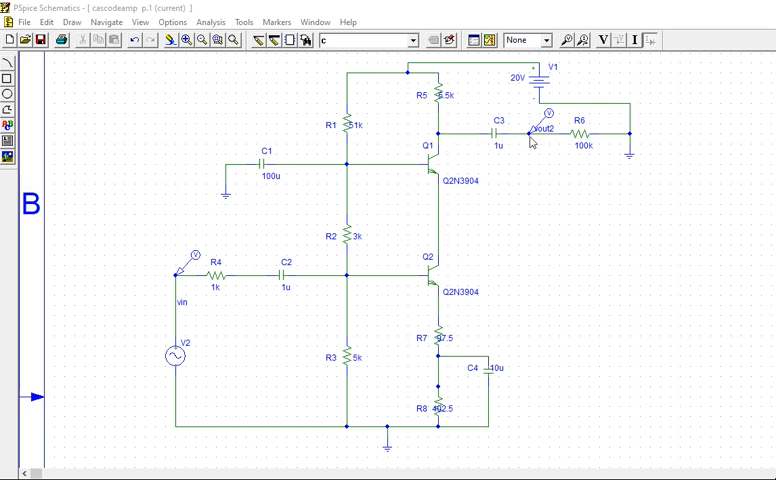
mouse_move(608, 146)
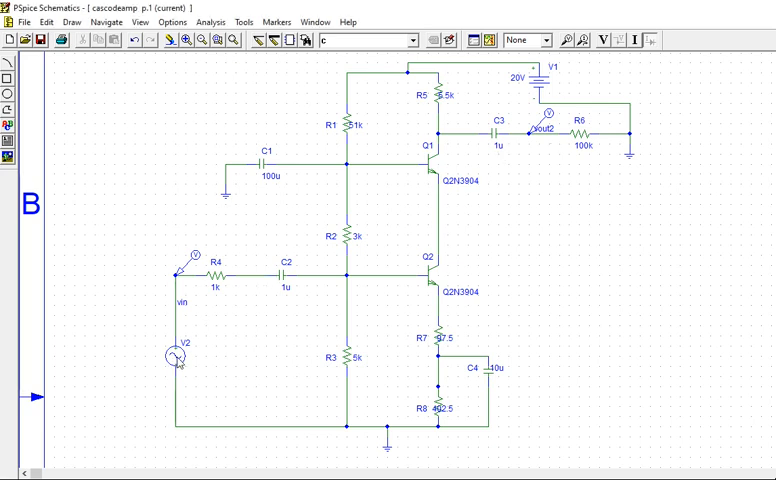
Review the VSIN source V2's attributes and accept them unchanged.
double_click(176, 356)
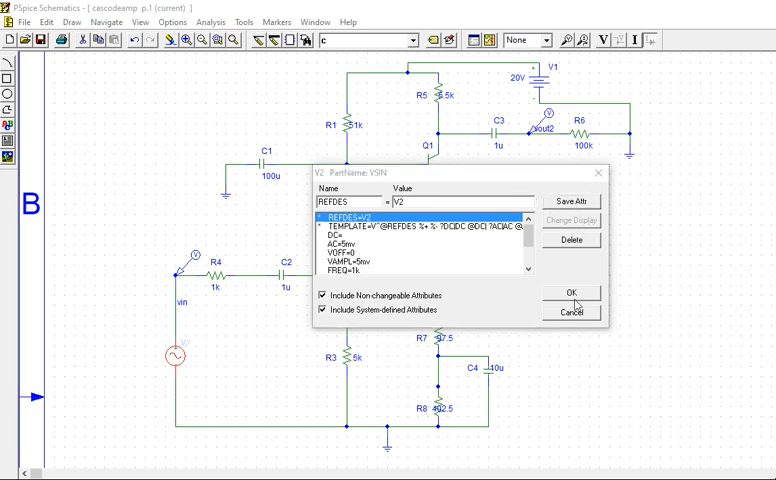
click(572, 200)
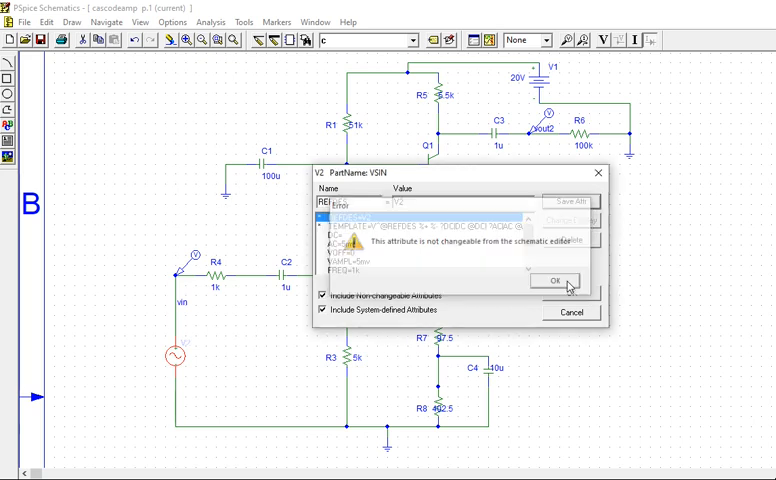
click(556, 280)
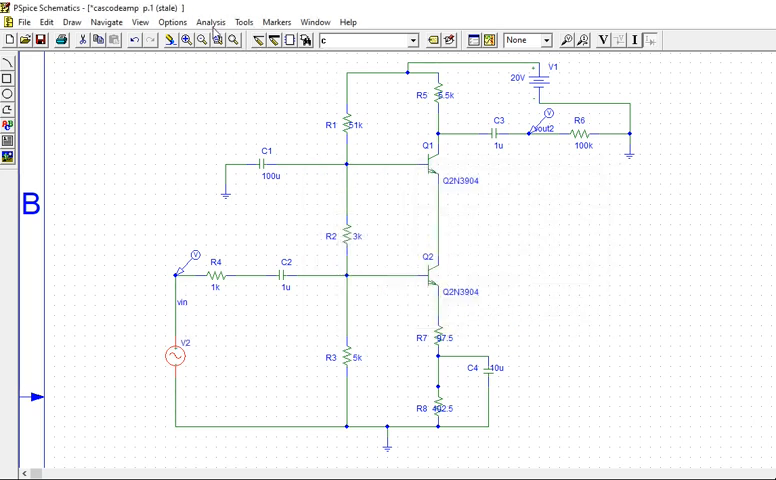
Configure a decade AC sweep from 10 to 100Meg at 101 points per decade in Analysis Setup.
click(208, 24)
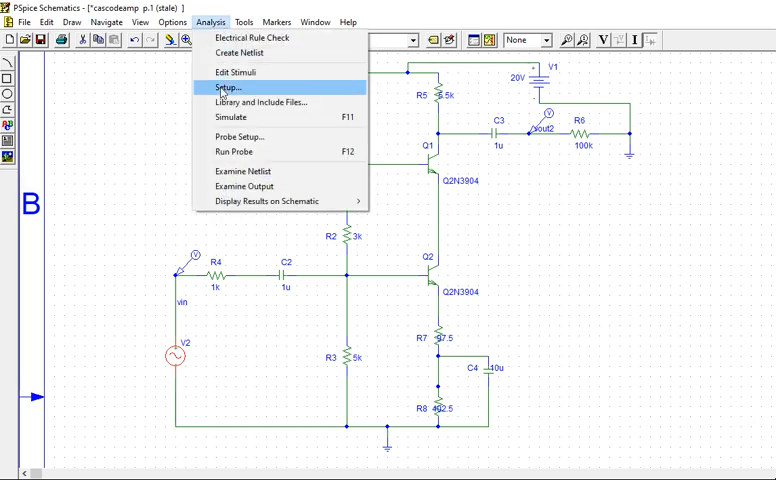
click(228, 88)
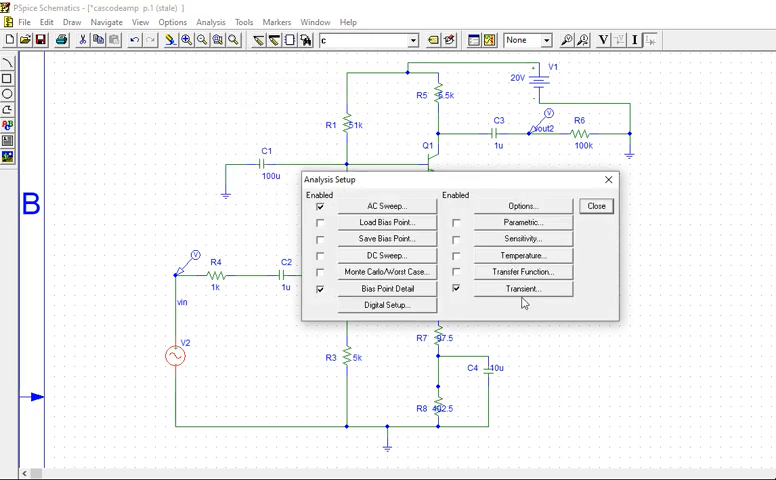
click(524, 288)
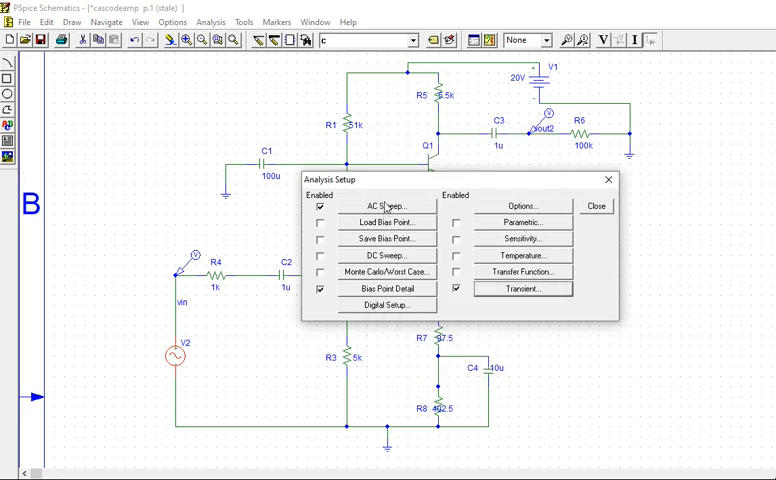
click(384, 204)
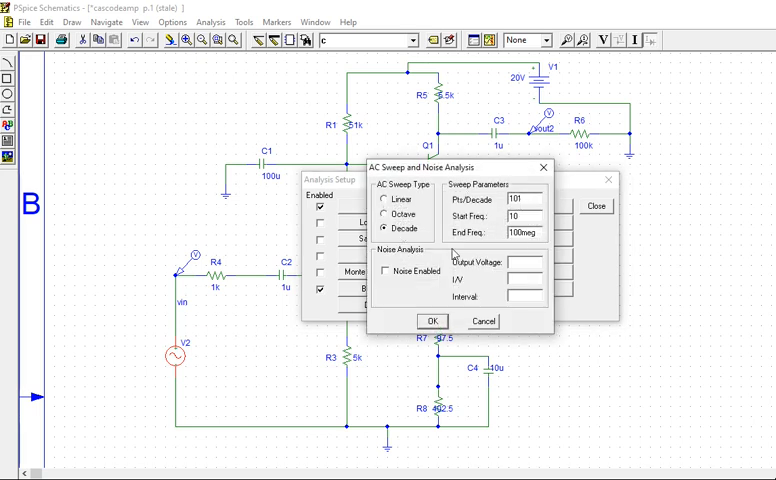
click(432, 320)
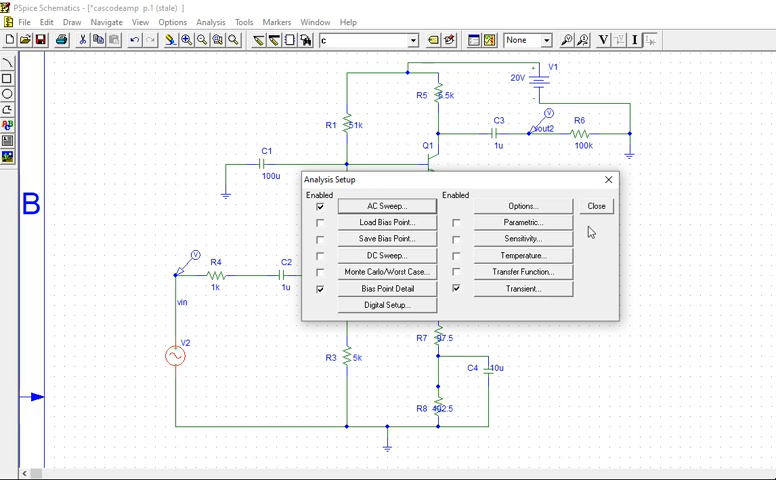
click(594, 204)
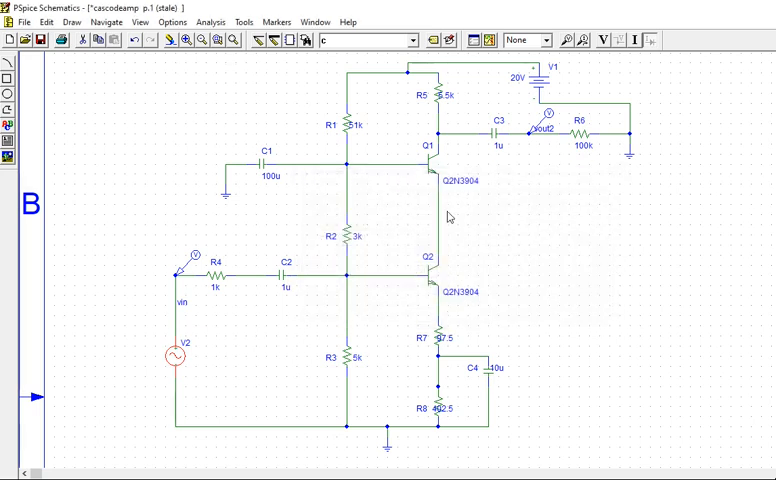
Bring up the Analysis commands to simulate the cascode amplifier.
click(208, 22)
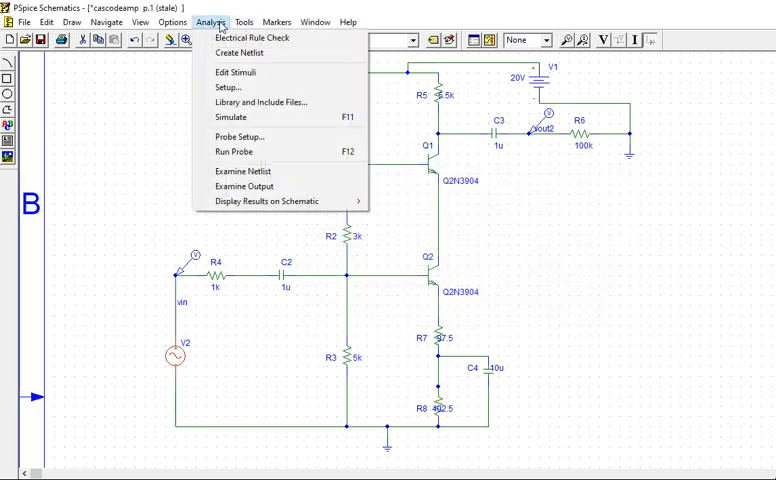
mouse_move(228, 92)
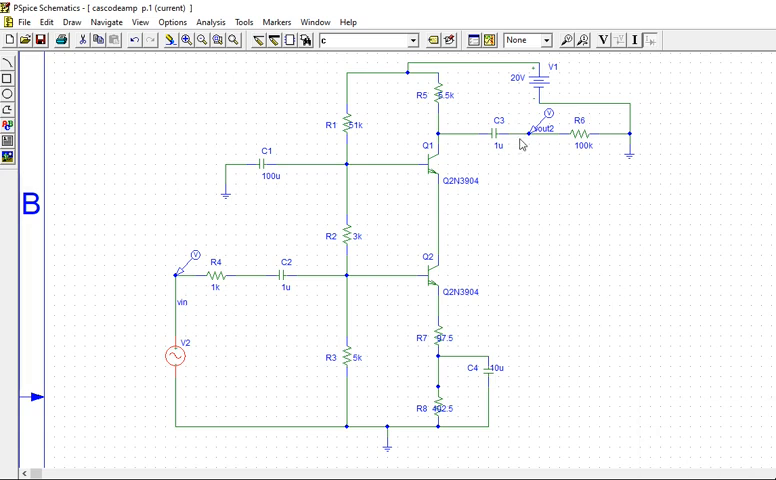
mouse_move(612, 44)
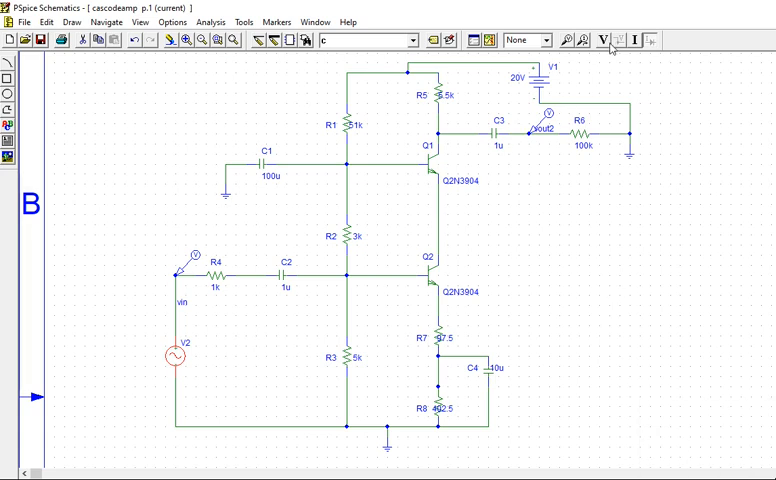
Enable the bias voltage display so node voltages appear on the schematic.
click(606, 40)
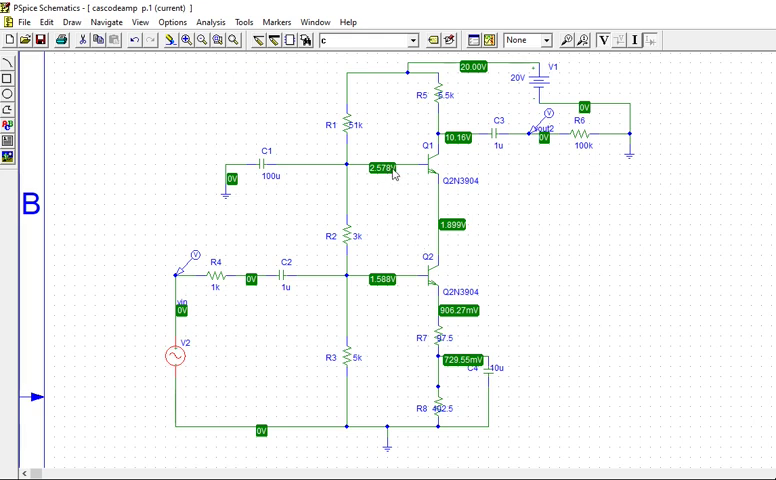
mouse_move(394, 182)
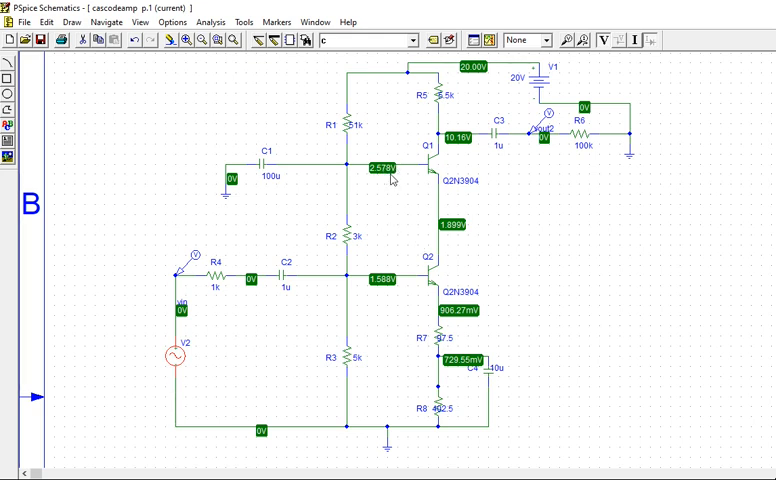
mouse_move(398, 268)
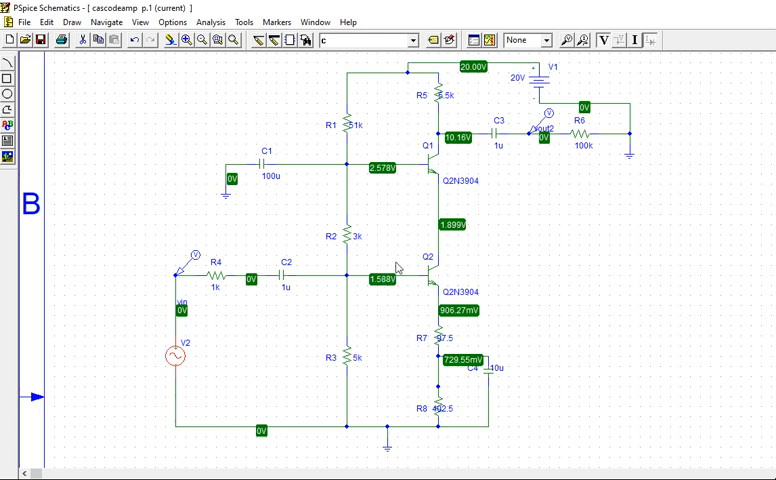
mouse_move(396, 278)
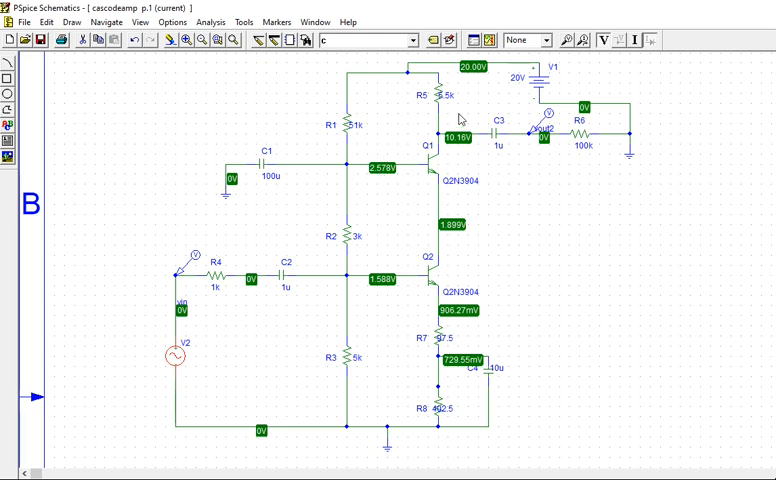
Enable the bias current display so branch currents appear on the schematic.
click(640, 40)
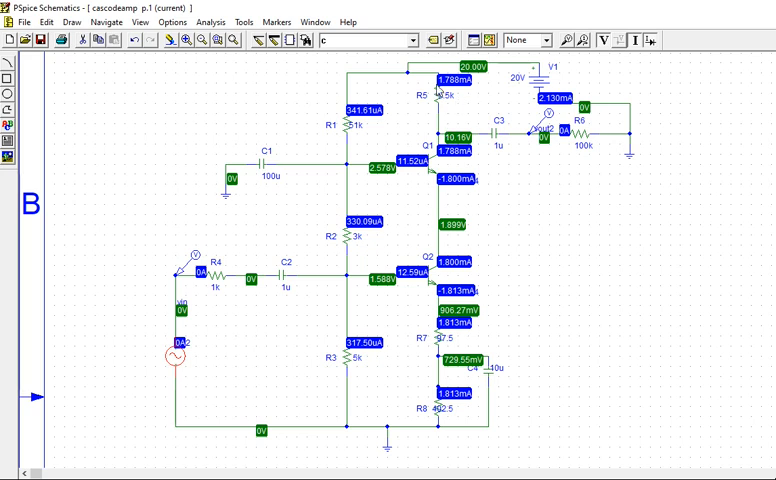
mouse_move(478, 162)
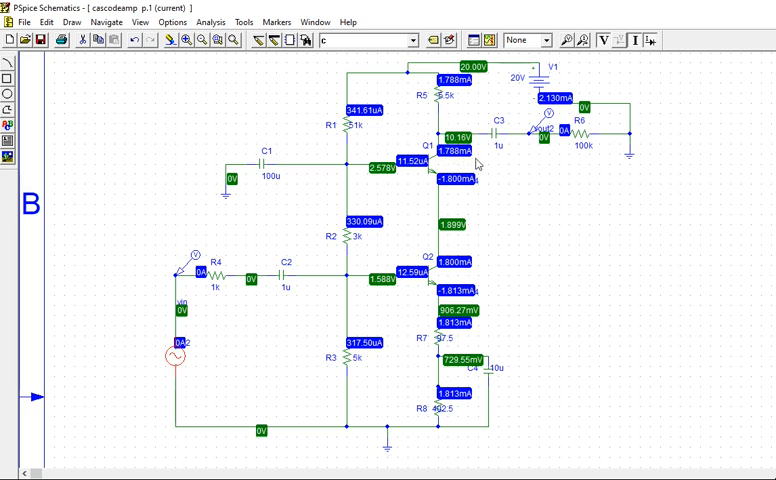
mouse_move(450, 252)
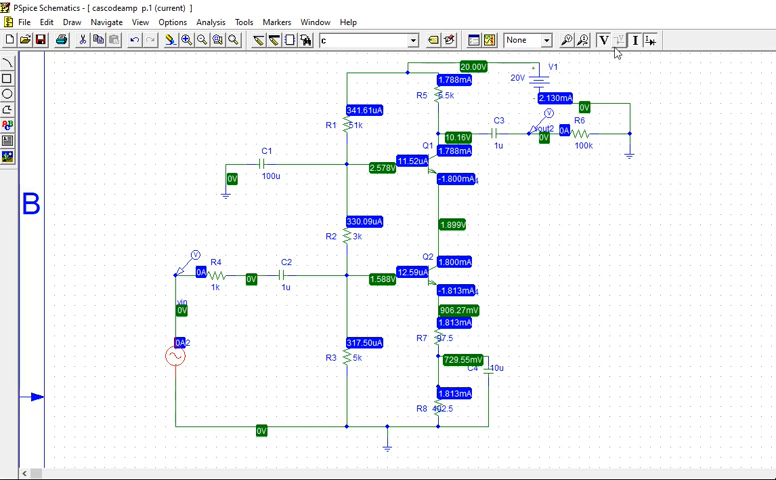
Simulate the circuit and view the transient results in Probe.
click(612, 36)
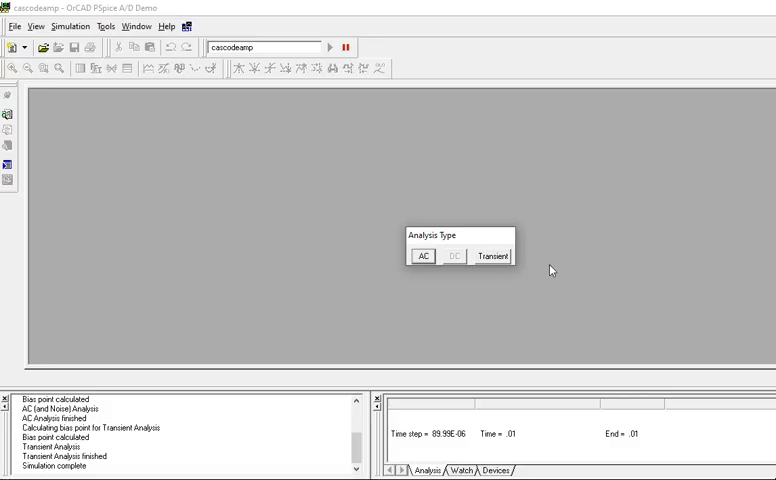
click(494, 254)
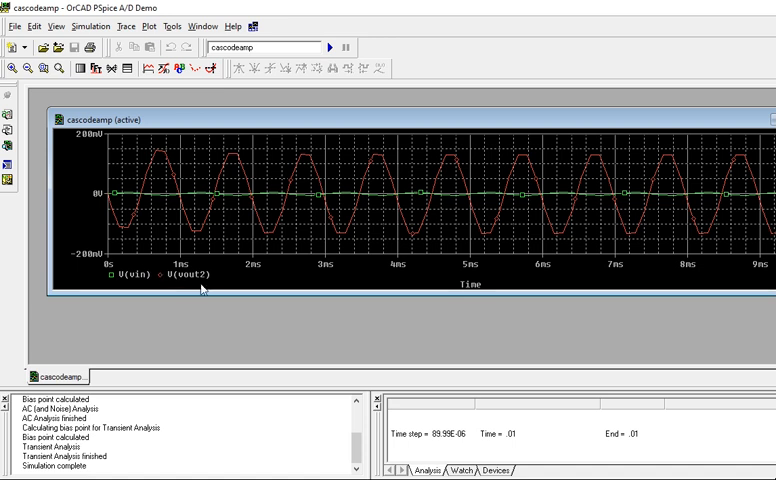
mouse_move(132, 192)
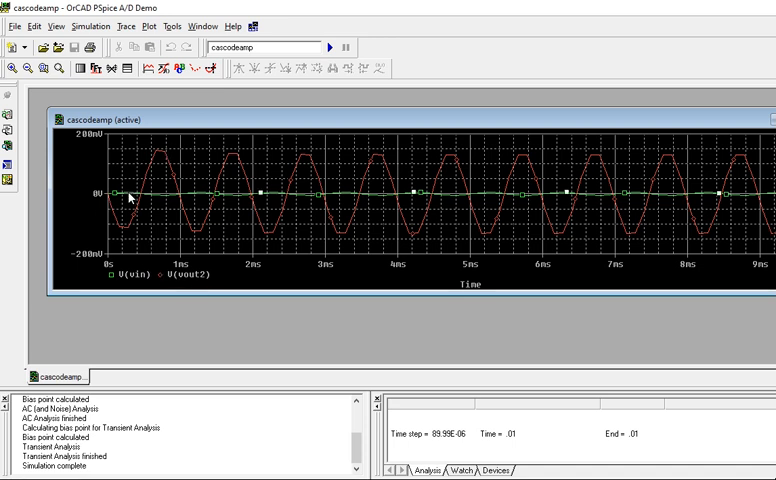
mouse_move(218, 202)
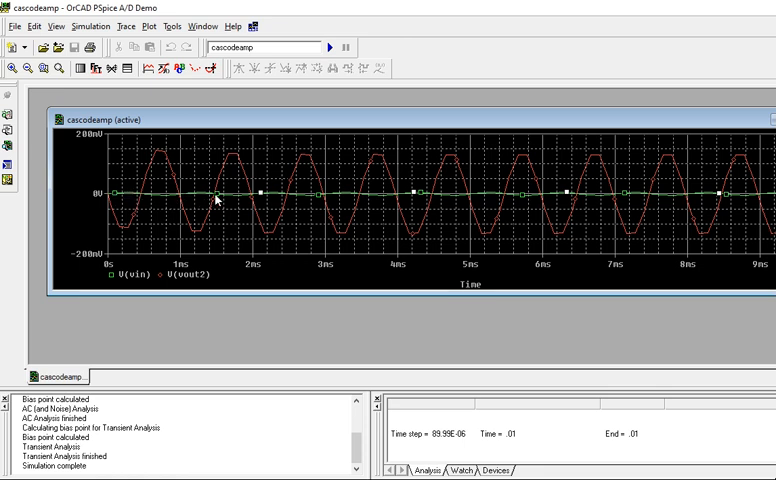
mouse_move(142, 204)
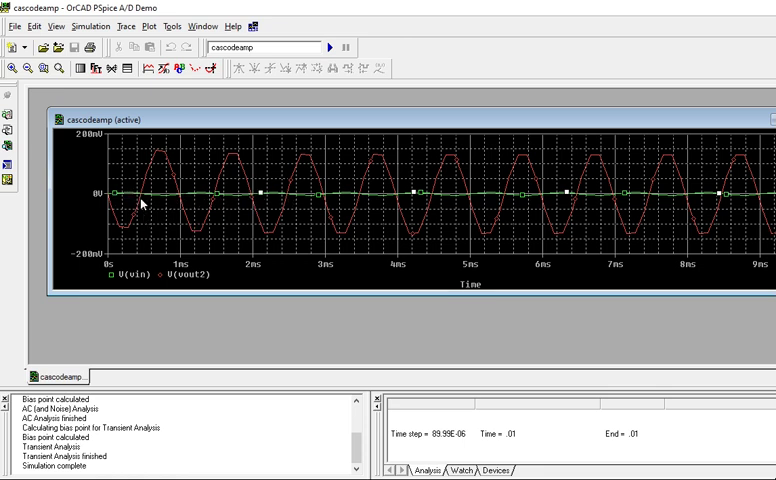
Delete all traces from the Probe plot and select the lower panel.
click(130, 26)
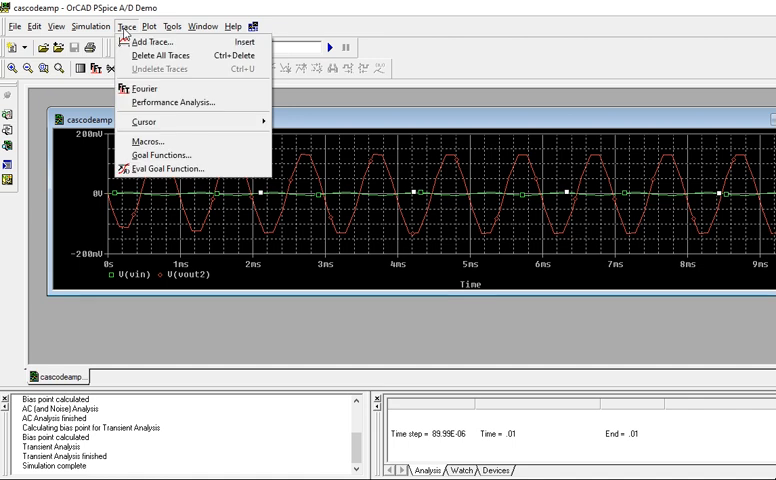
click(150, 48)
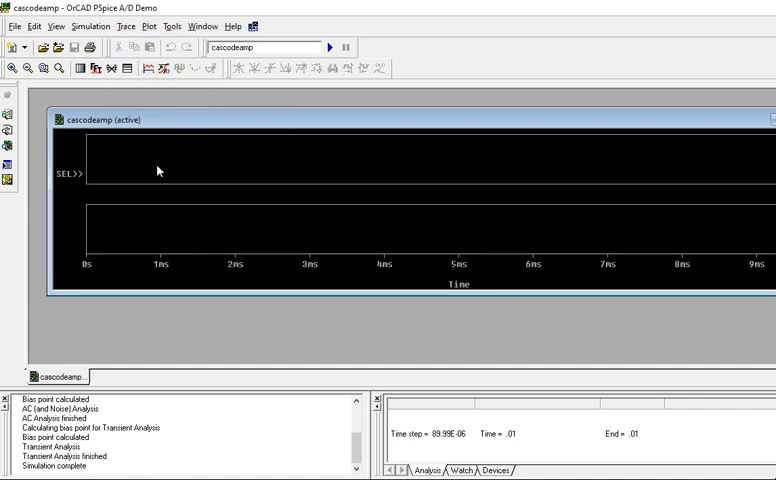
click(130, 28)
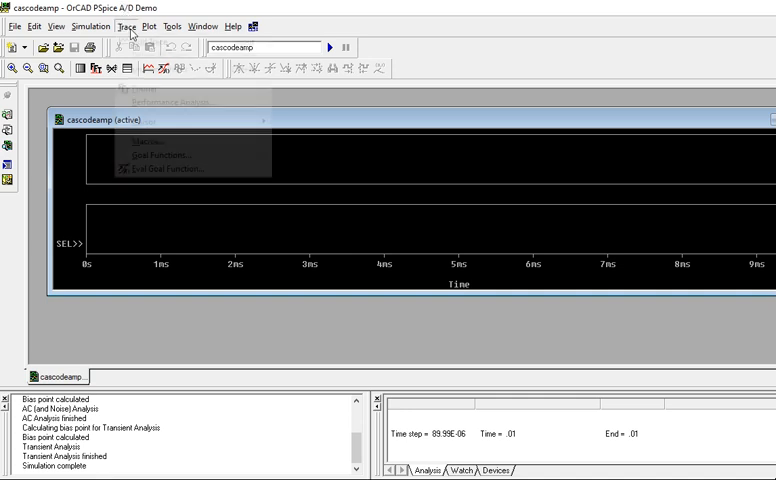
Add the input voltage V(vin) to the lower plot.
click(140, 136)
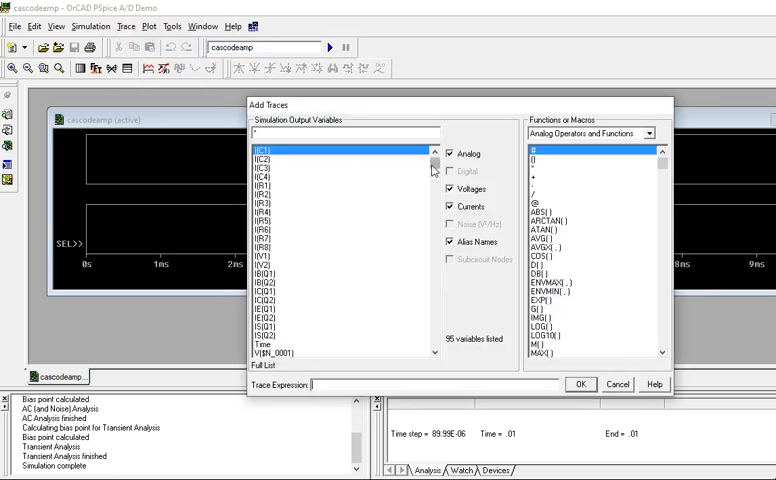
scroll(down, 3)
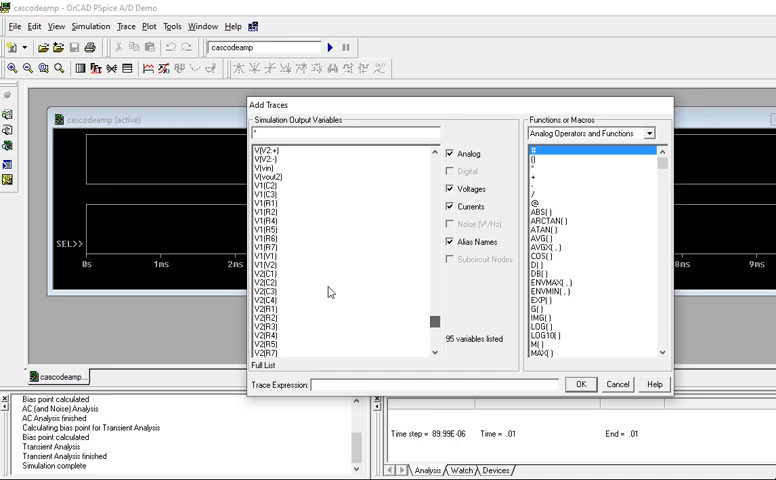
click(268, 168)
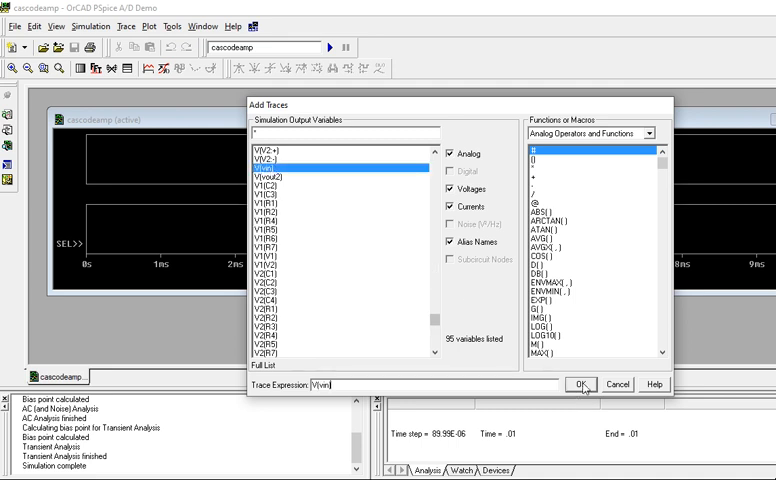
click(582, 384)
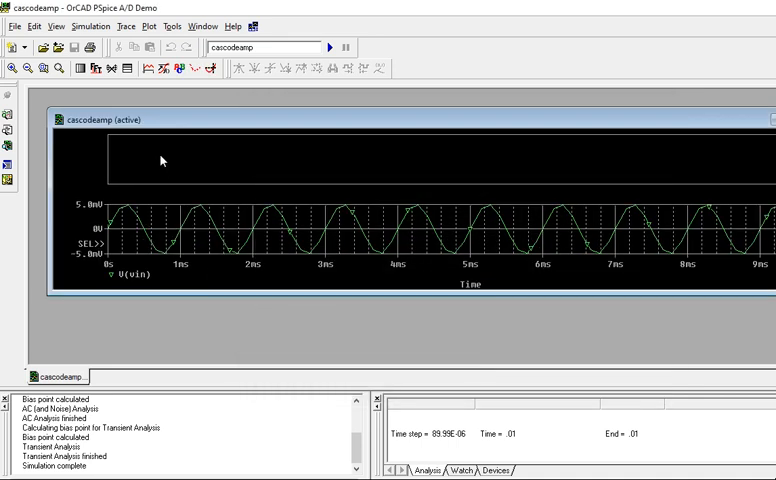
Add the output voltage V(vout2) to the upper plot.
click(144, 26)
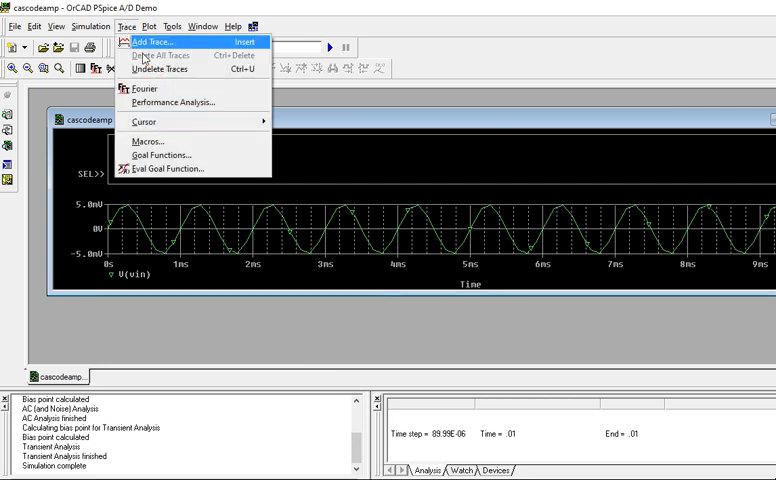
click(150, 40)
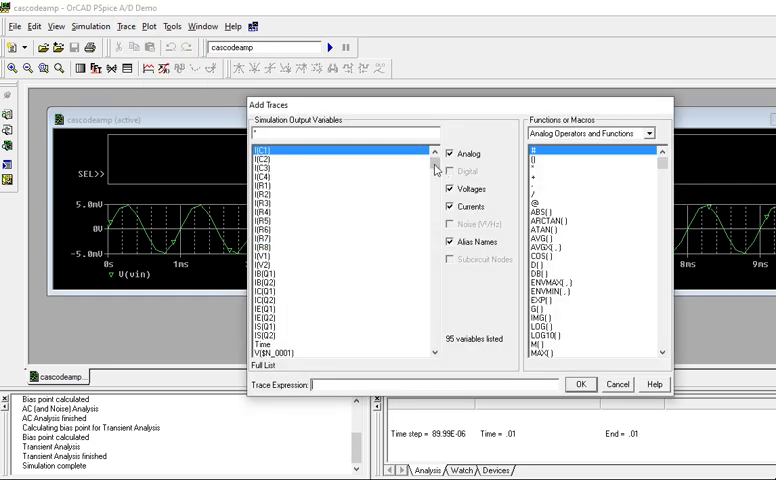
scroll(down, 3)
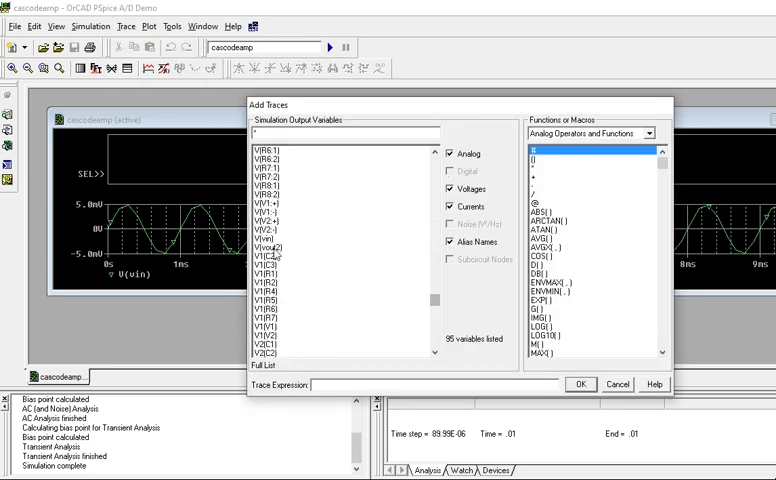
click(580, 384)
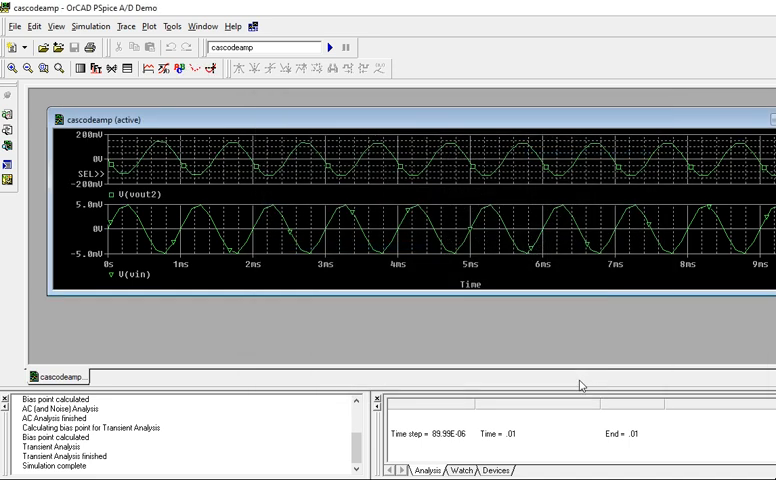
mouse_move(168, 158)
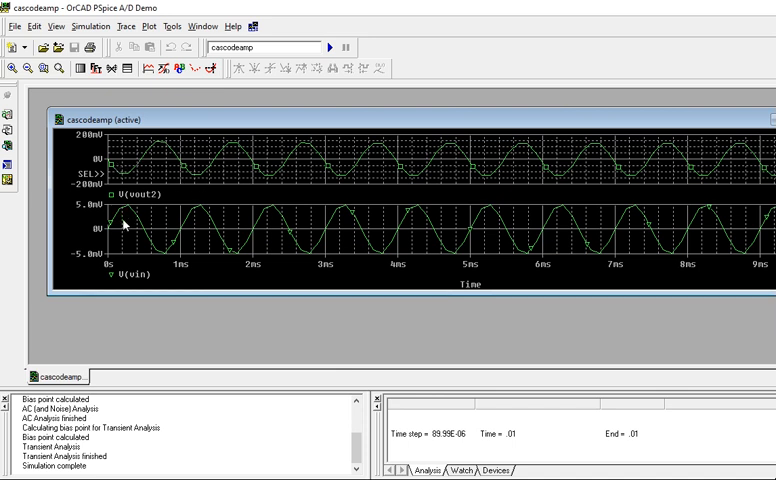
mouse_move(128, 228)
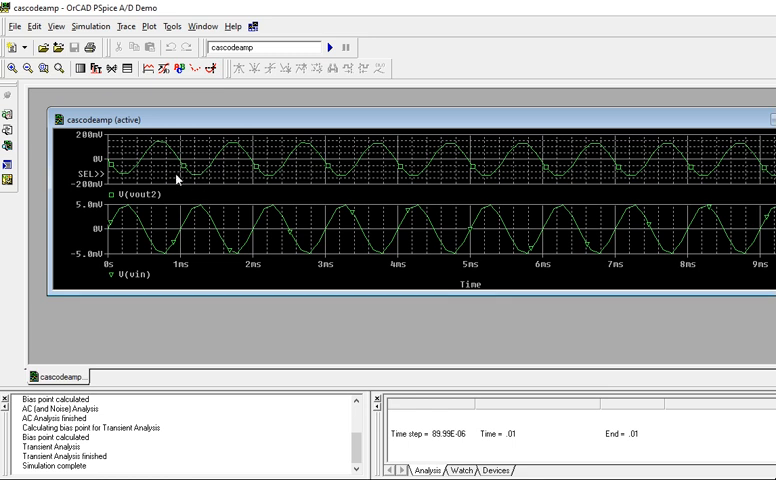
mouse_move(164, 148)
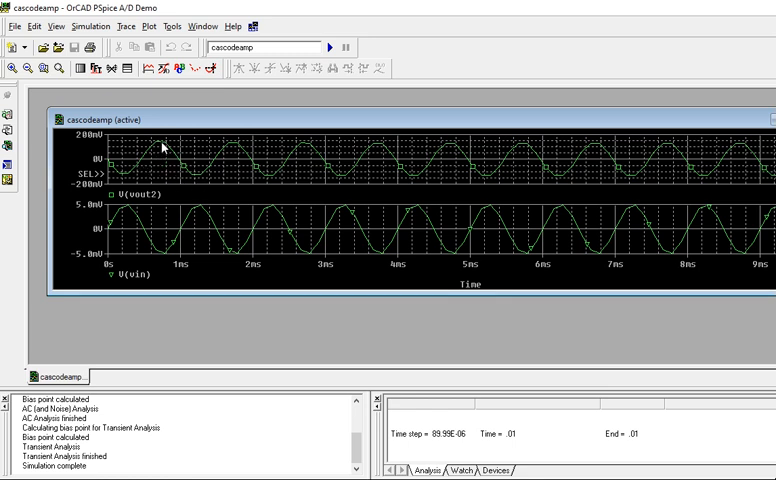
mouse_move(138, 162)
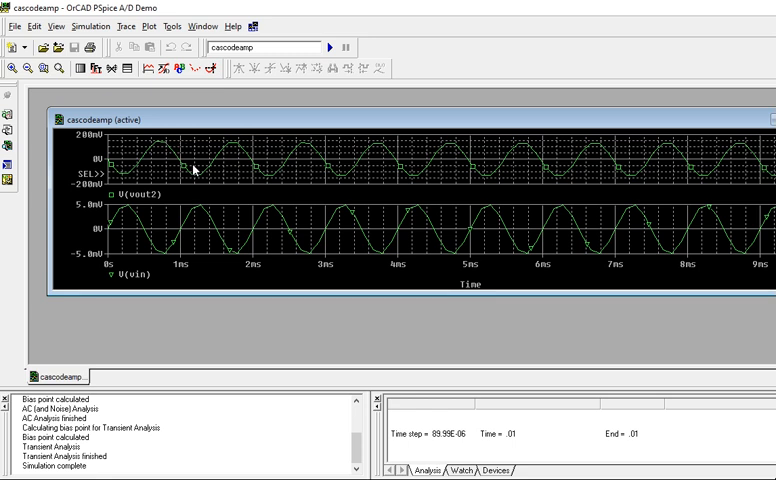
mouse_move(486, 228)
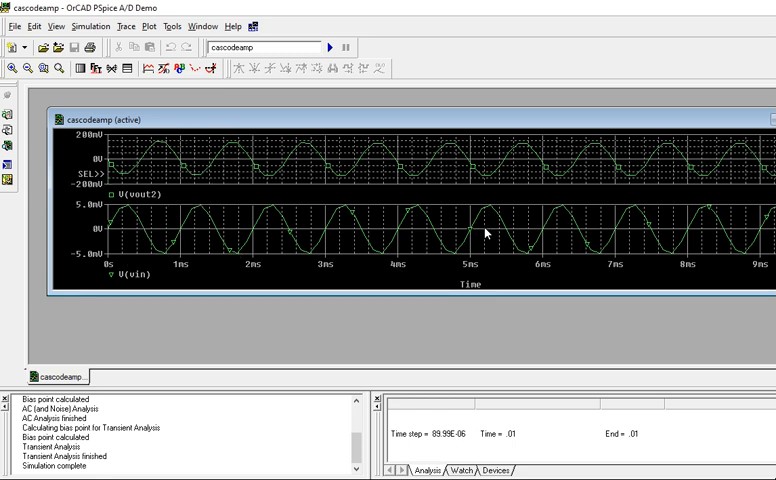
mouse_move(310, 156)
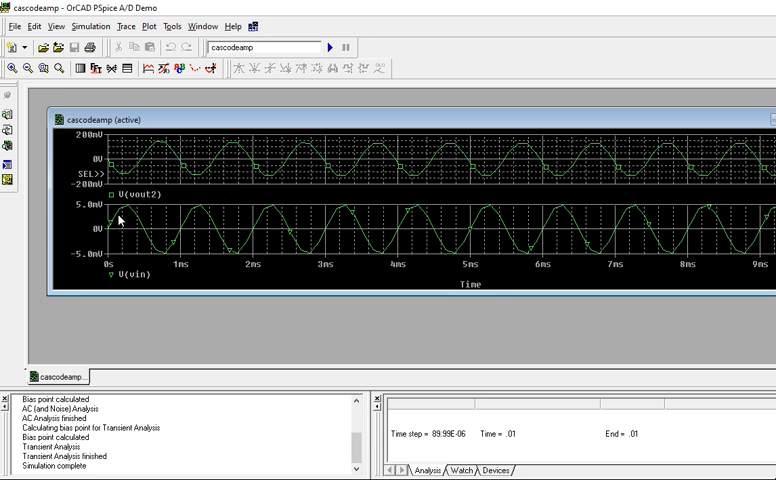
mouse_move(656, 78)
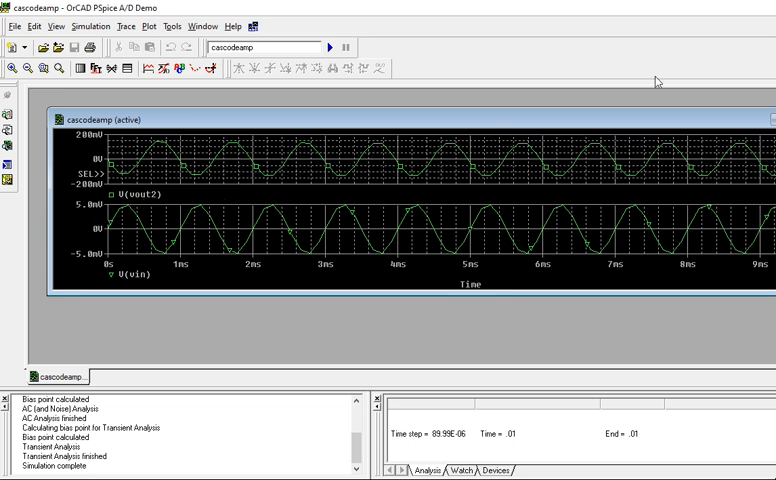
mouse_move(714, 104)
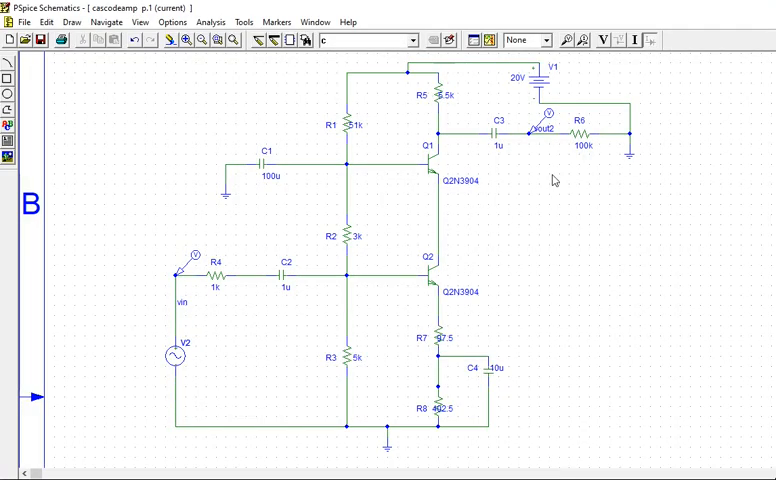
Bring up the Analysis commands to rerun the AC sweep simulation.
click(208, 18)
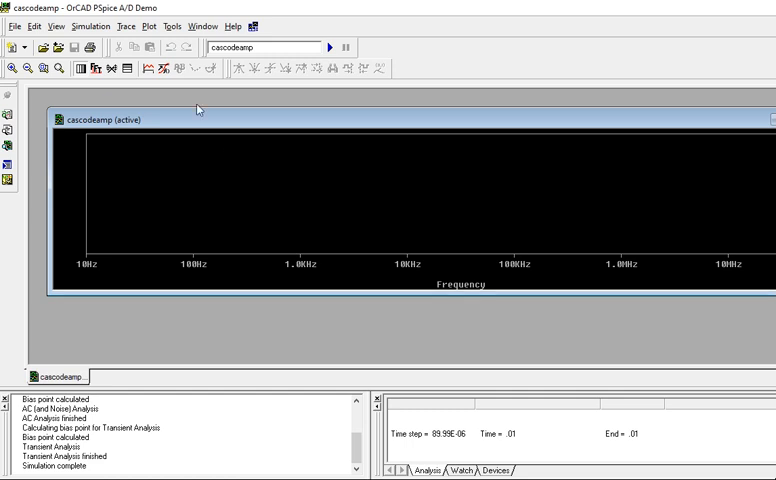
Add the gain trace 20*LOG10(V(vout2)/V(vin)) versus frequency.
click(138, 26)
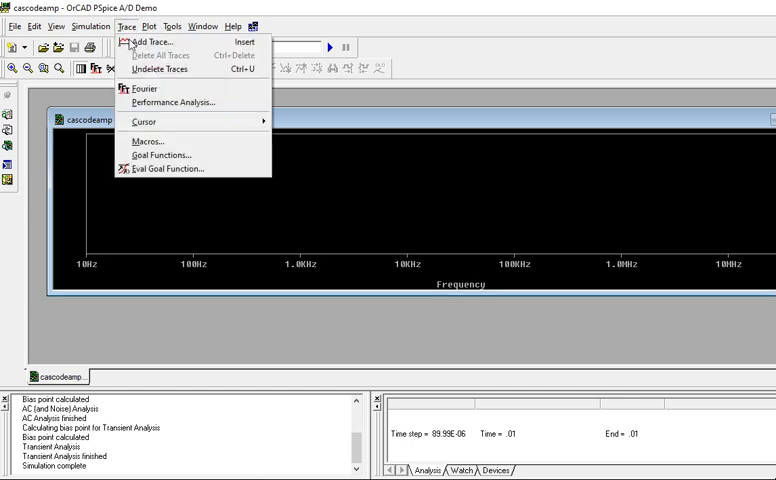
click(148, 40)
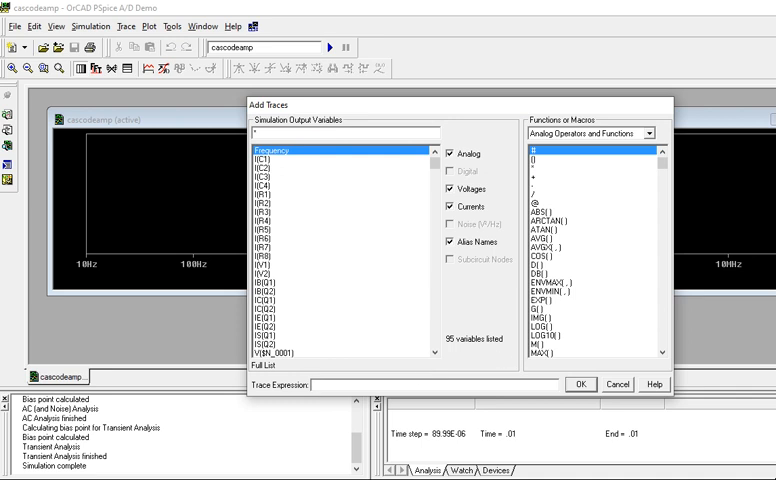
text(20* LOG10()
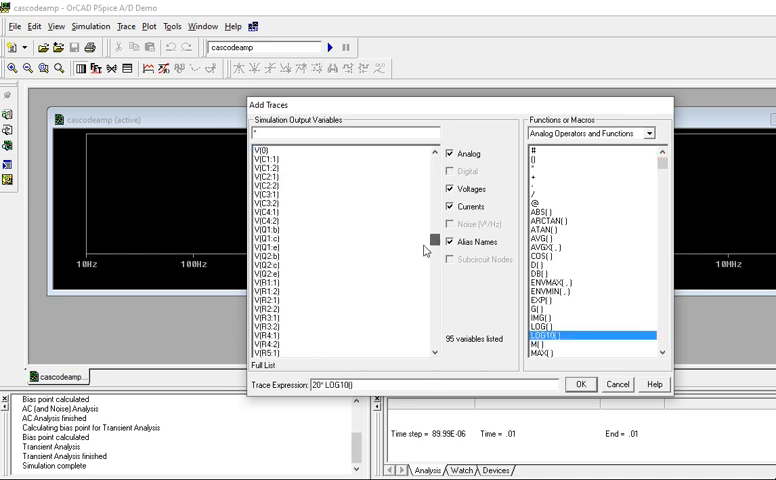
scroll(down, 3)
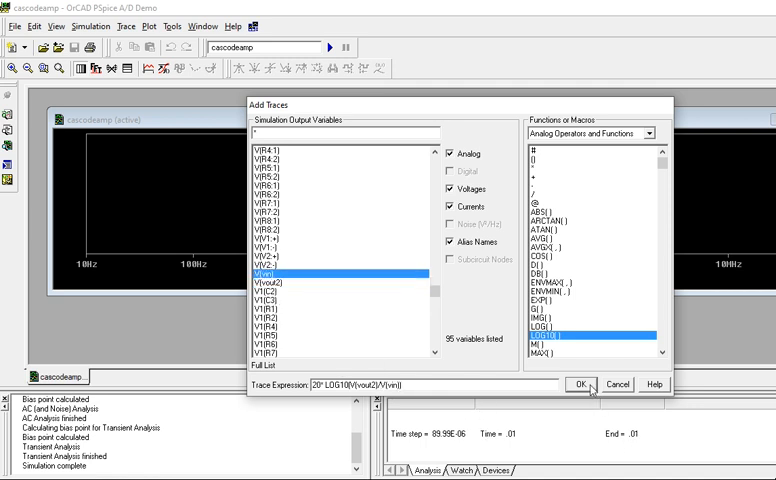
click(580, 384)
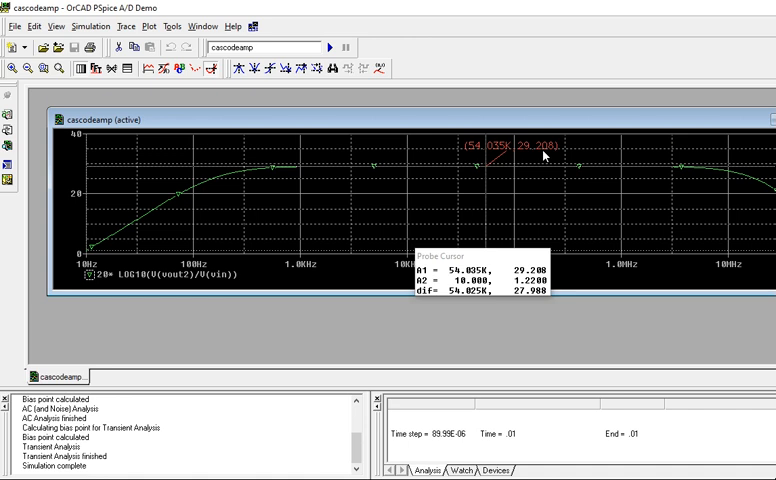
mouse_move(504, 144)
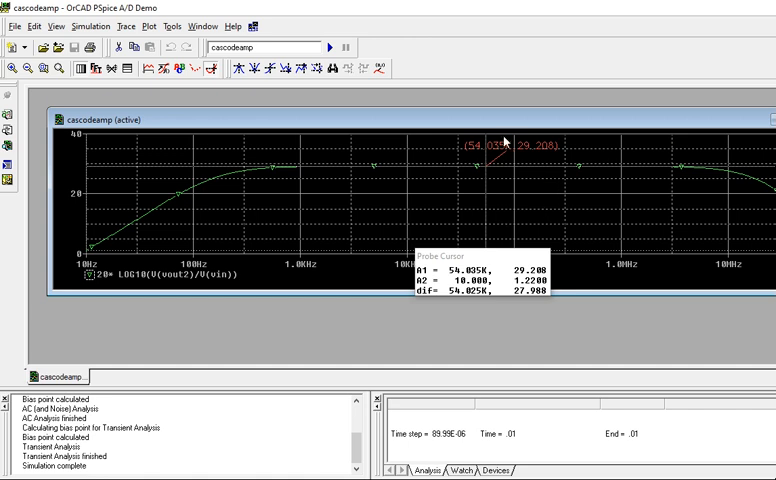
mouse_move(532, 160)
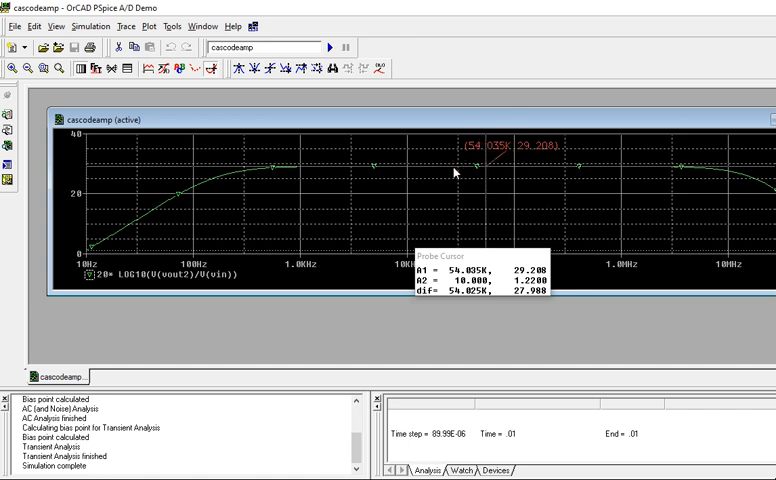
mouse_move(372, 224)
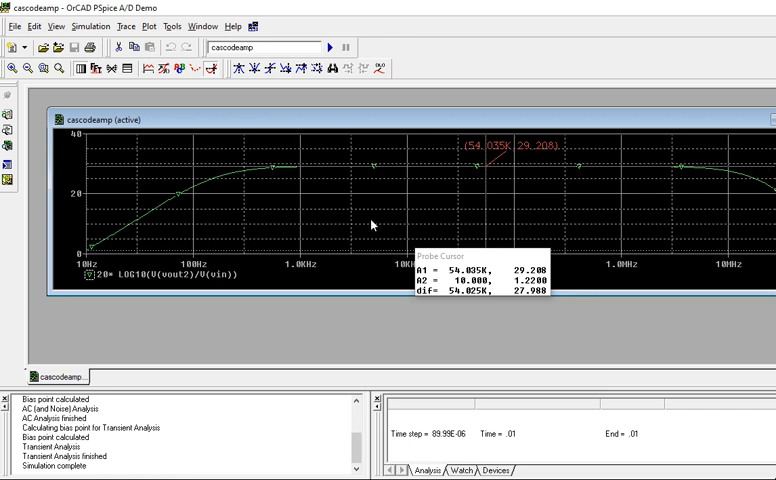
mouse_move(478, 168)
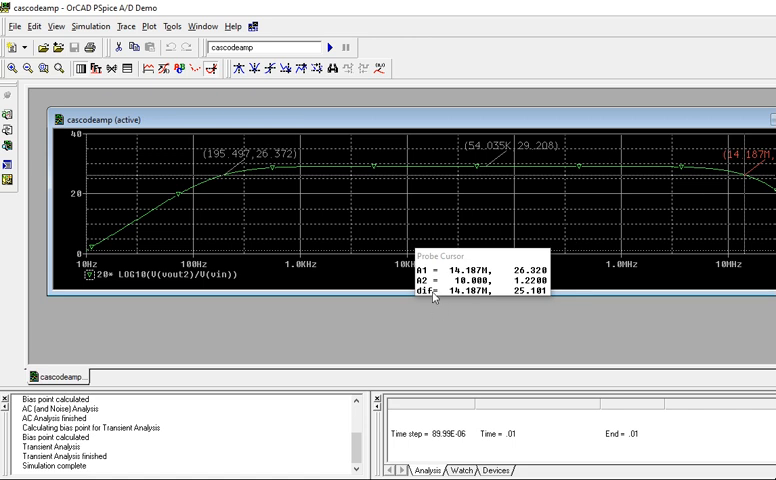
mouse_move(476, 304)
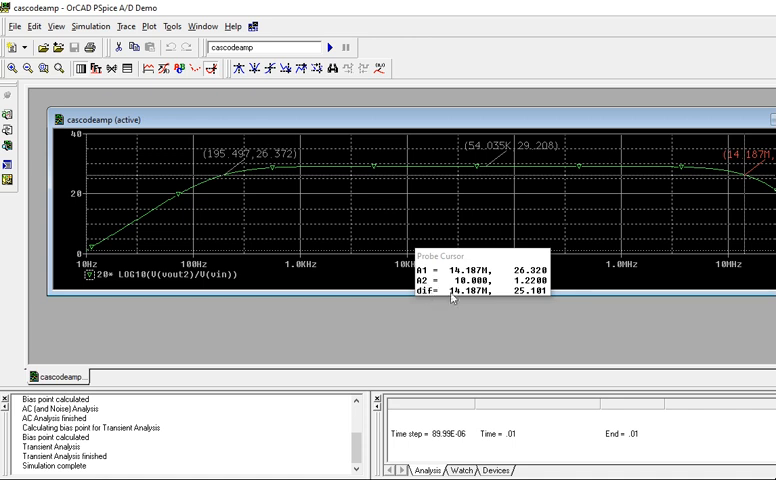
mouse_move(228, 184)
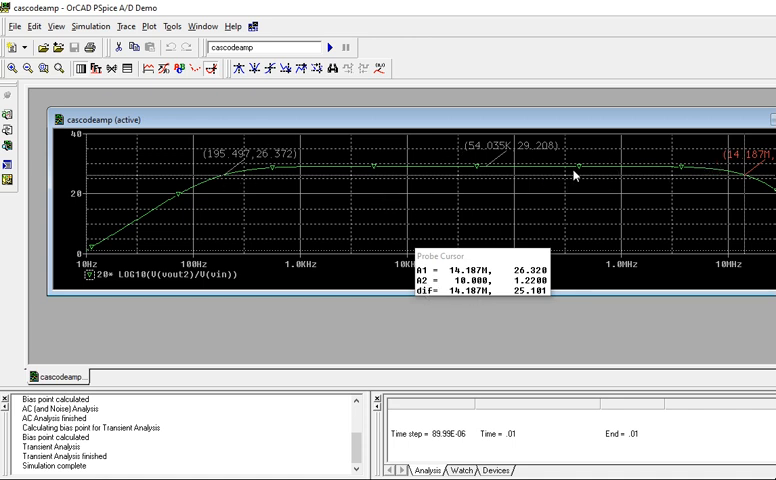
mouse_move(268, 184)
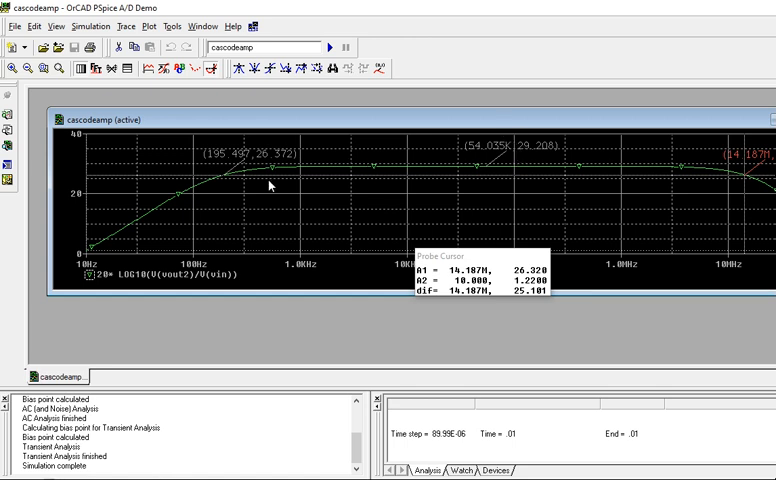
mouse_move(268, 184)
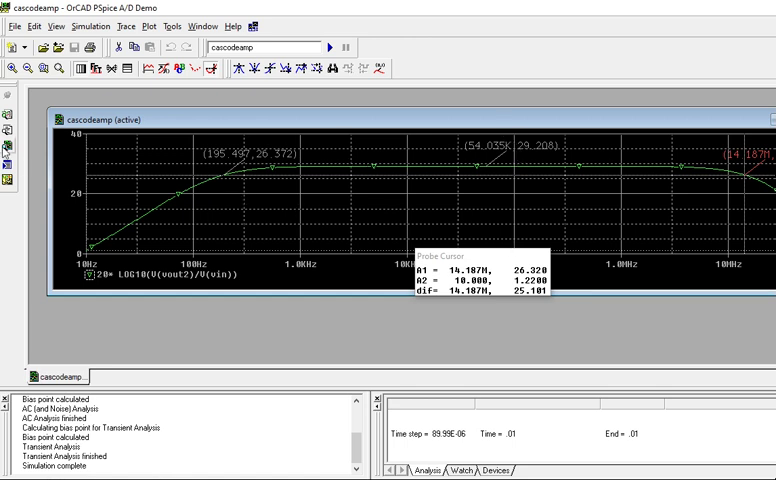
mouse_move(316, 214)
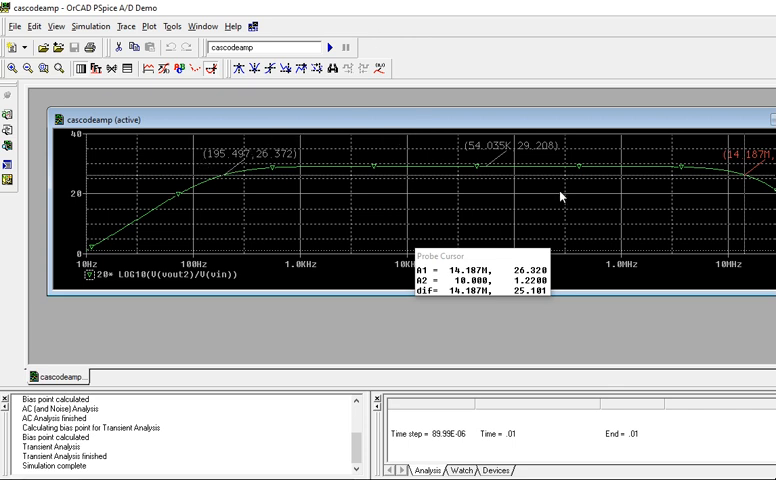
mouse_move(632, 208)
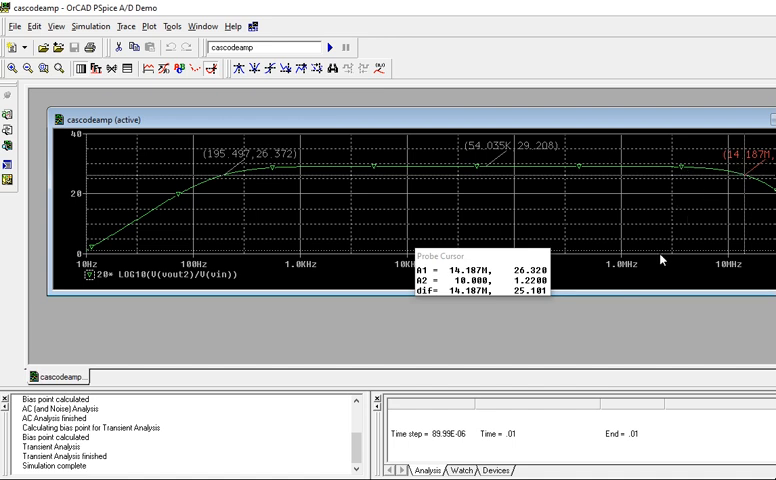
mouse_move(742, 160)
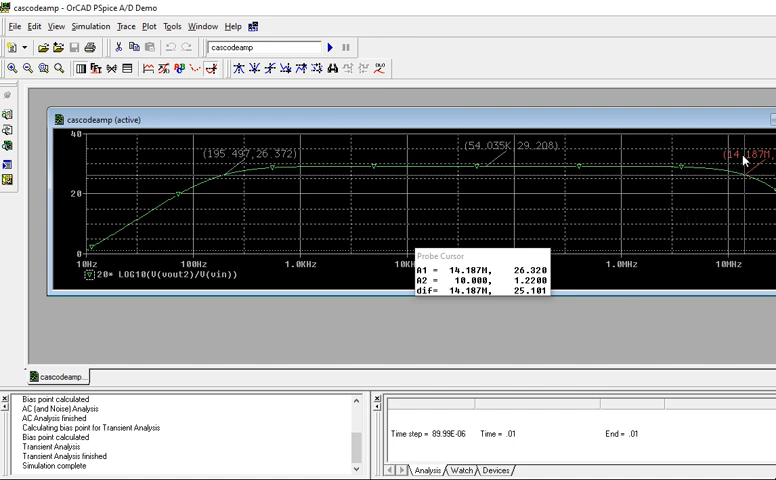
mouse_move(684, 178)
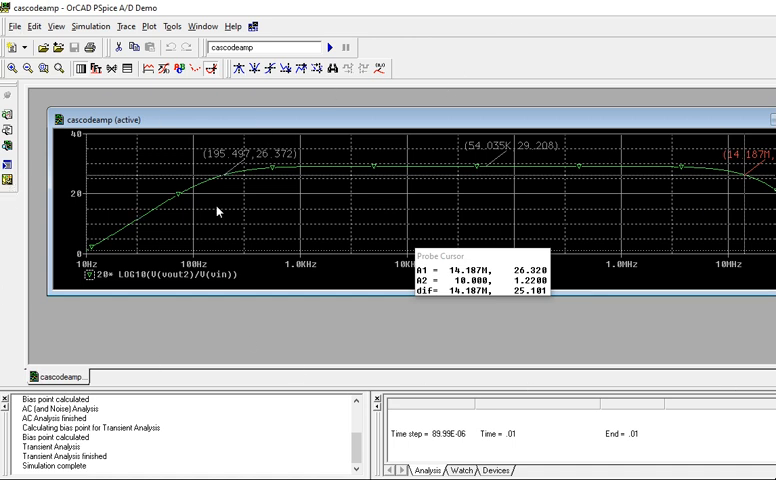
mouse_move(156, 224)
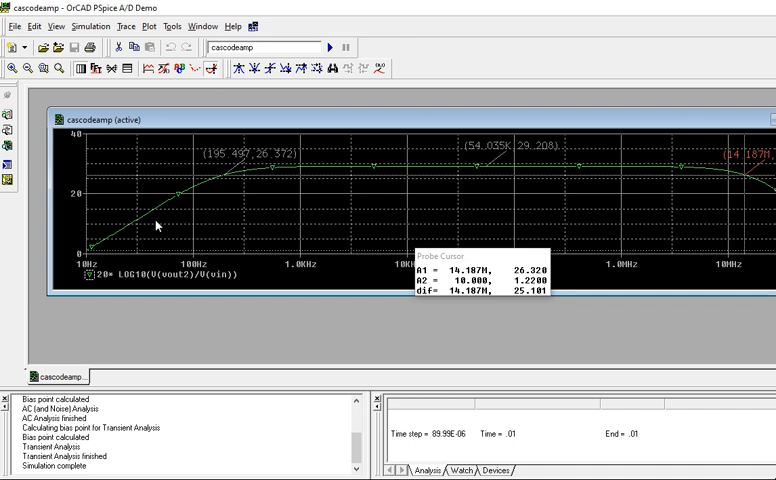